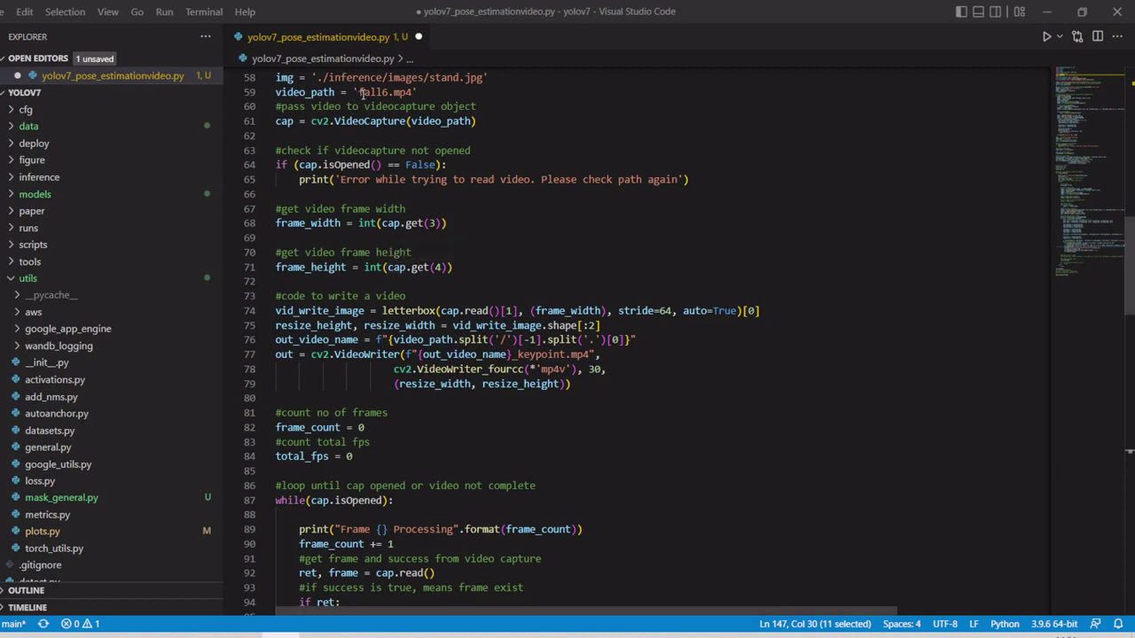
- Scroll through the prediction code and highlight the model call that produces the pose outputs
{"action": "double_click", "coordinate": [380, 93]}
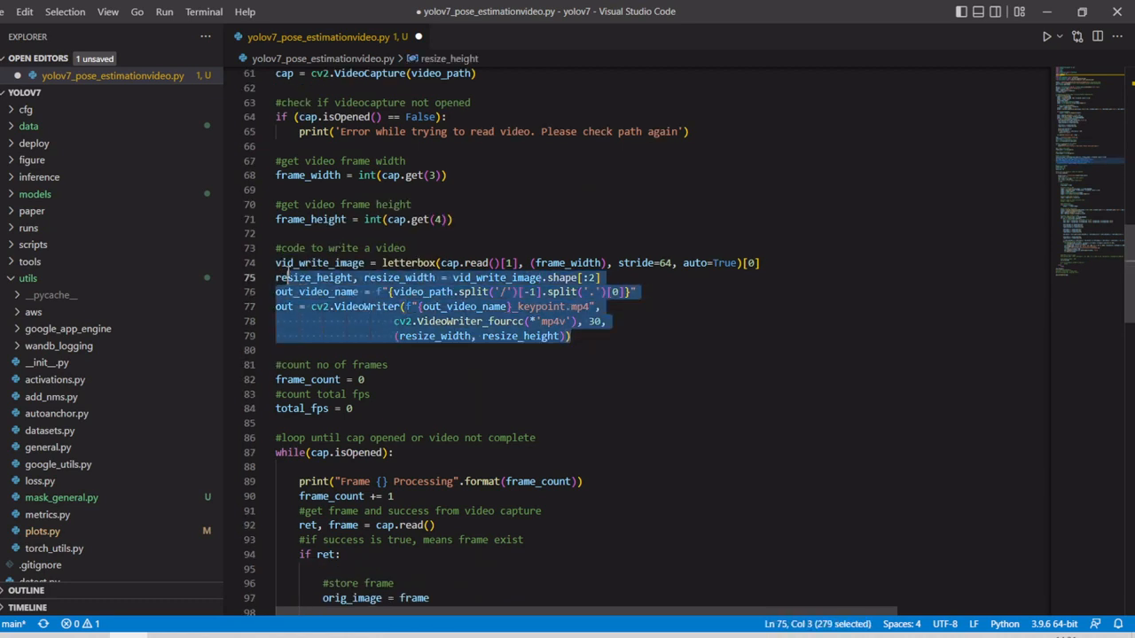
{"action": "scroll", "scroll_direction": "down", "scroll_amount": 3}
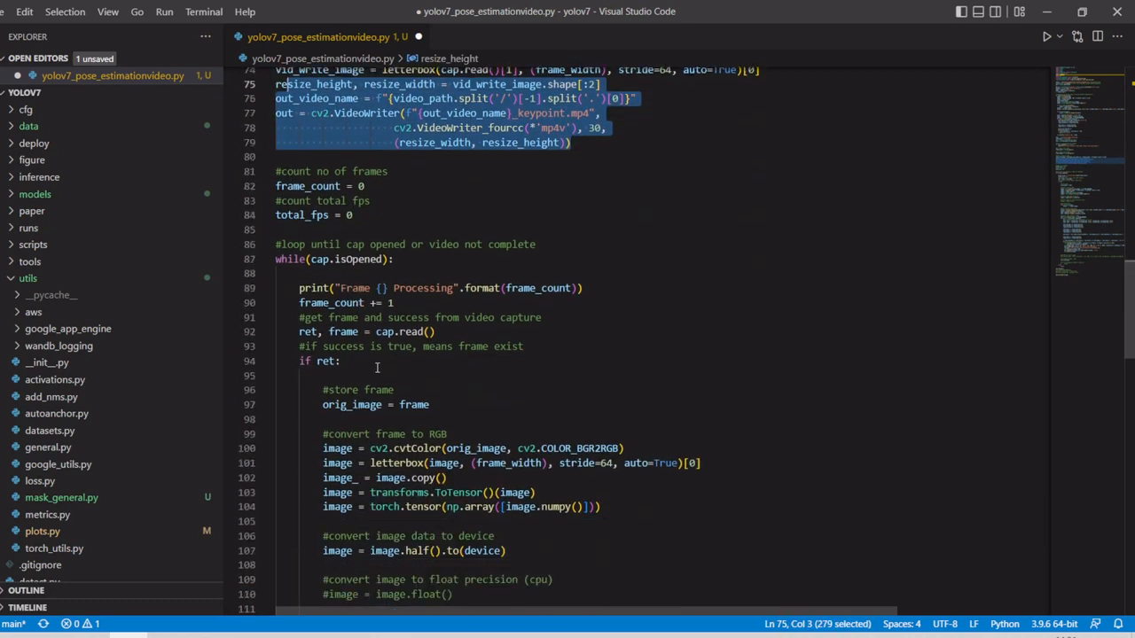
{"action": "scroll", "scroll_direction": "down", "scroll_amount": 3}
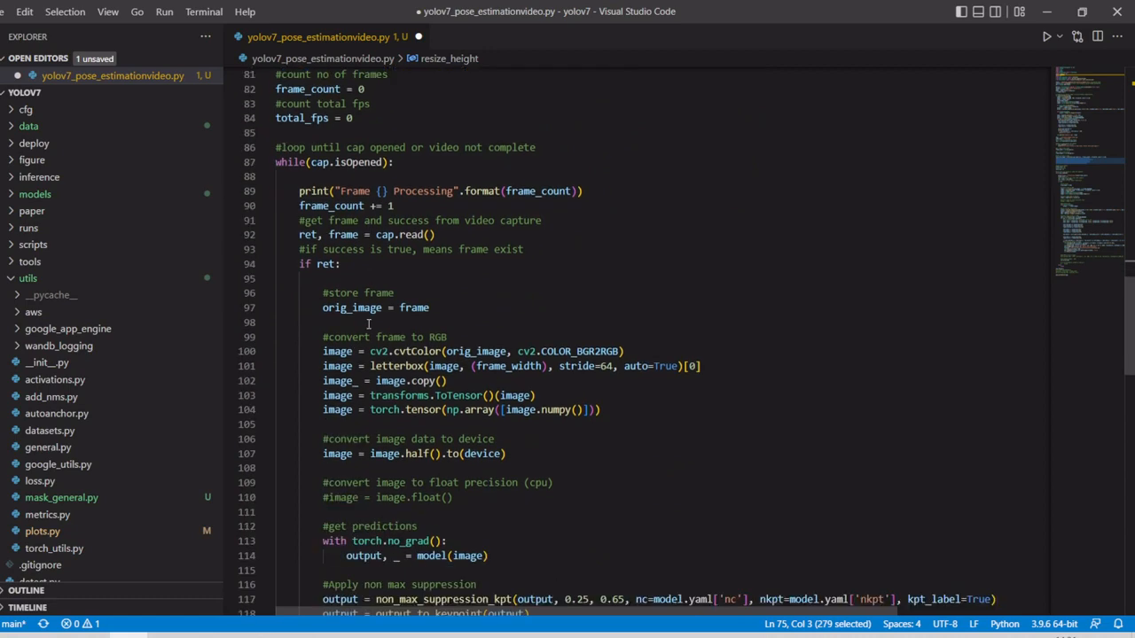
{"action": "scroll", "scroll_direction": "down", "scroll_amount": 3}
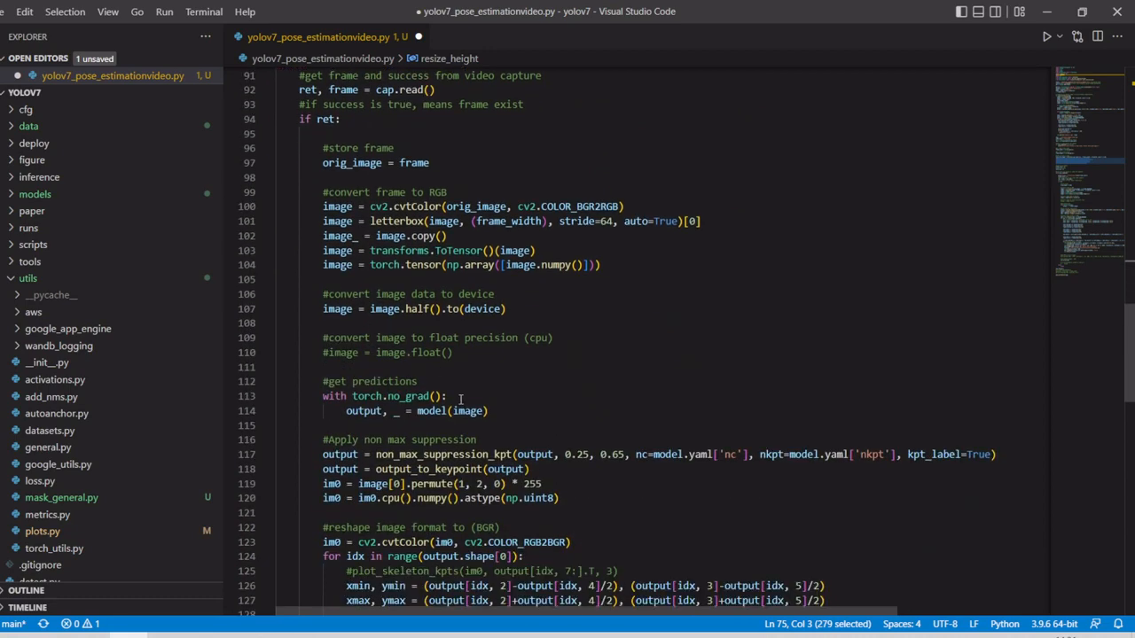
{"action": "double_click", "coordinate": [436, 411]}
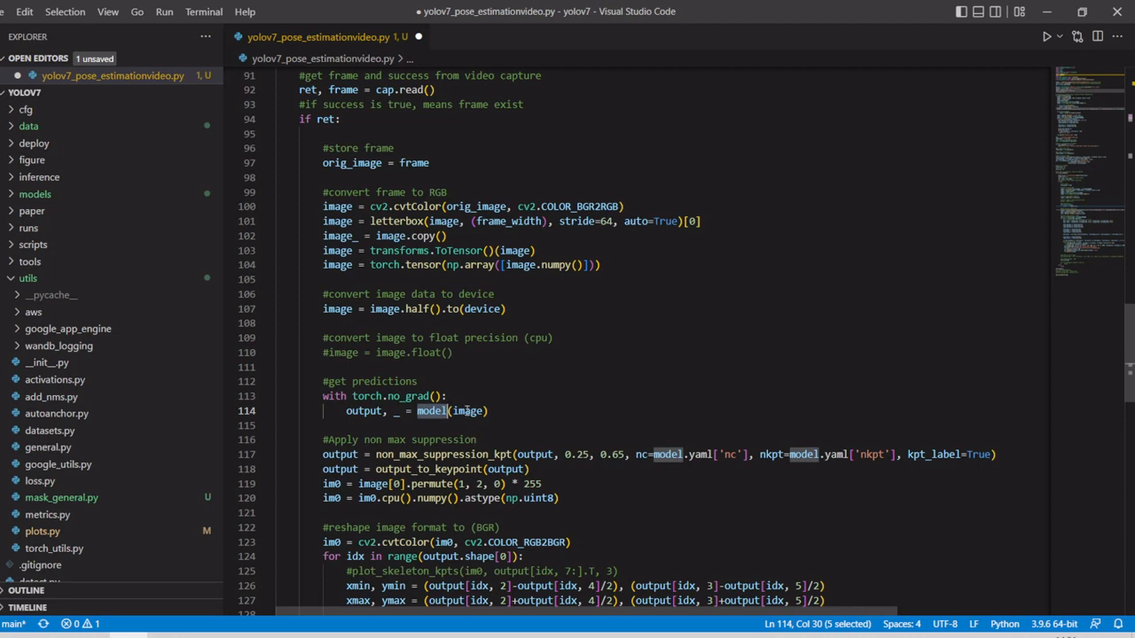
- Highlight the shoulder, body and foot keypoint lines, then review the Telegram sendMessage/sendPhoto alert branch
{"action": "scroll", "scroll_direction": "down", "scroll_amount": 3}
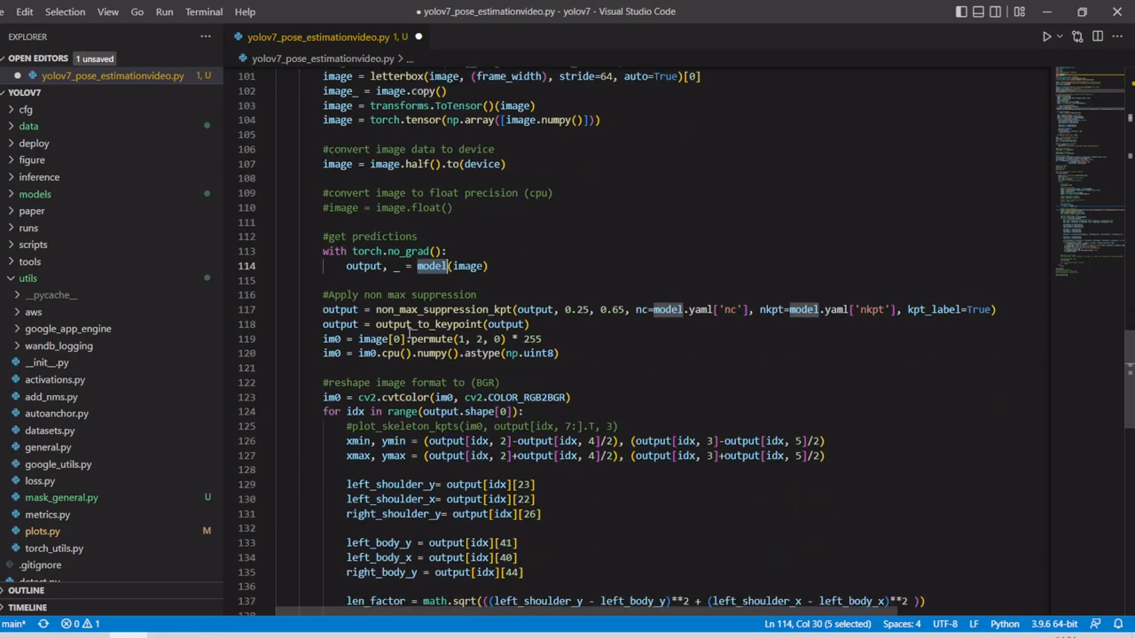
{"action": "scroll", "scroll_direction": "down", "scroll_amount": 3}
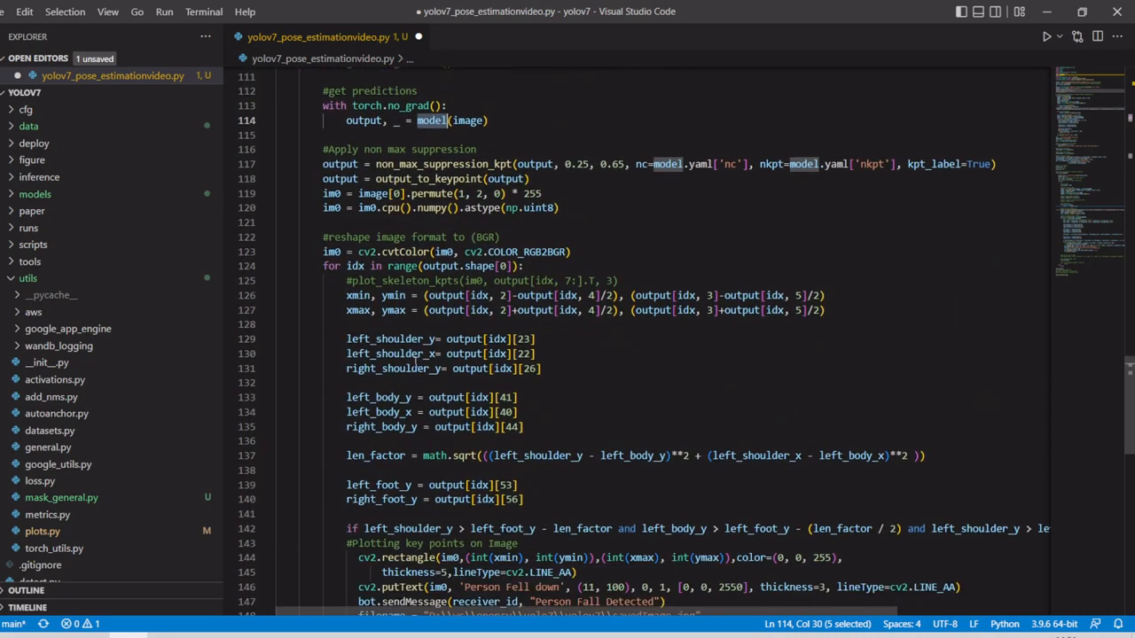
{"action": "left_click_drag", "start_coordinate": [346, 339], "coordinate": [550, 456]}
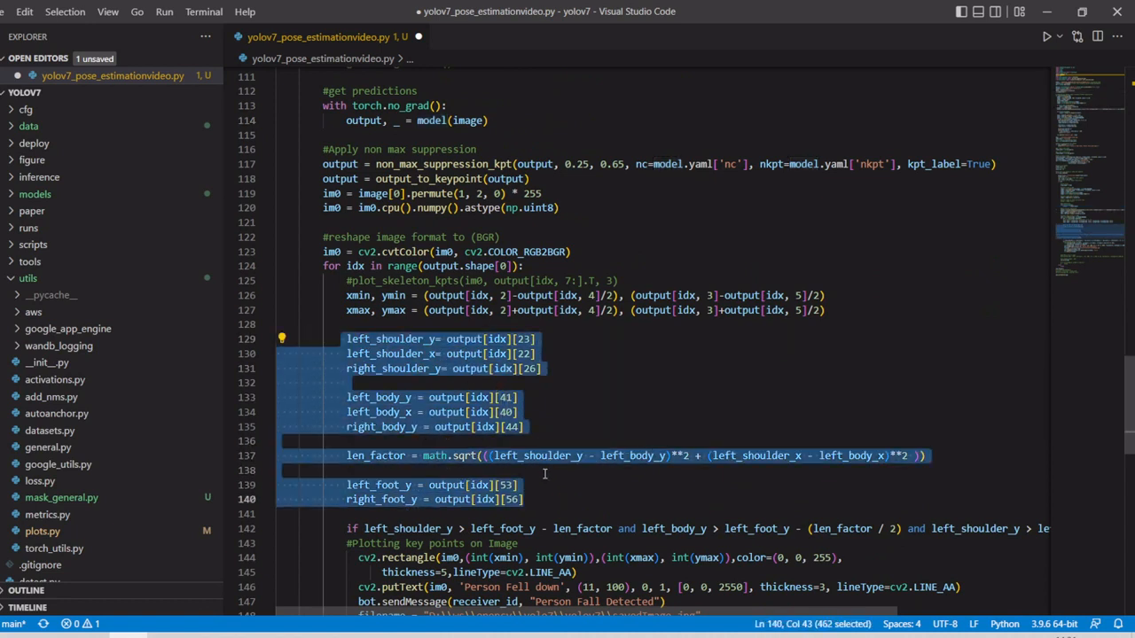
{"action": "scroll", "scroll_direction": "down", "scroll_amount": 3}
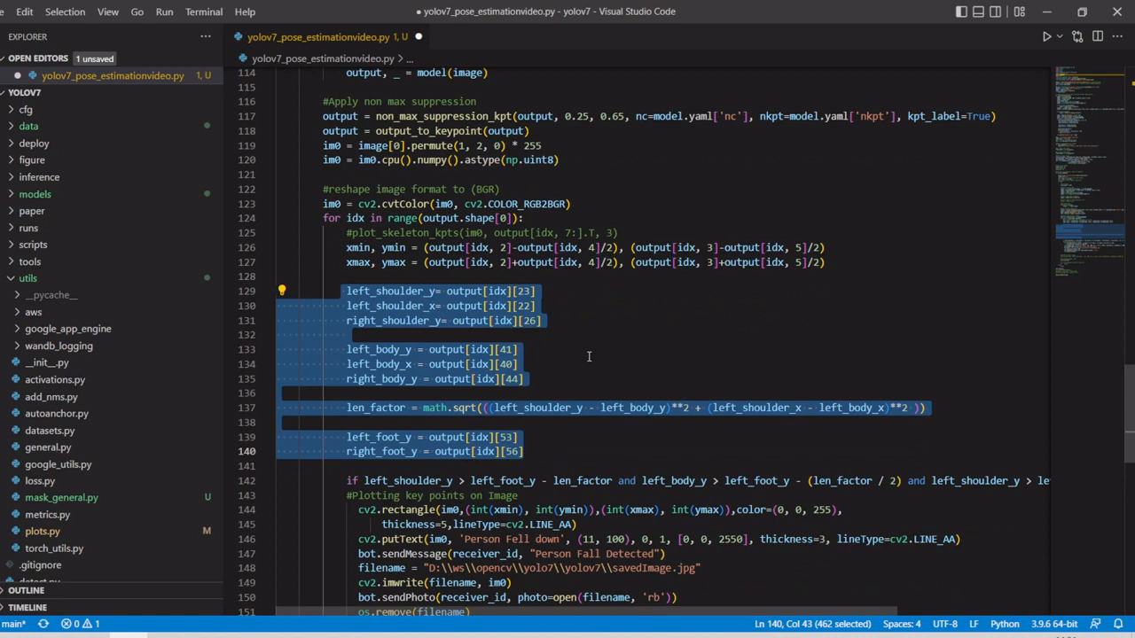
{"action": "scroll", "scroll_direction": "down", "scroll_amount": 3}
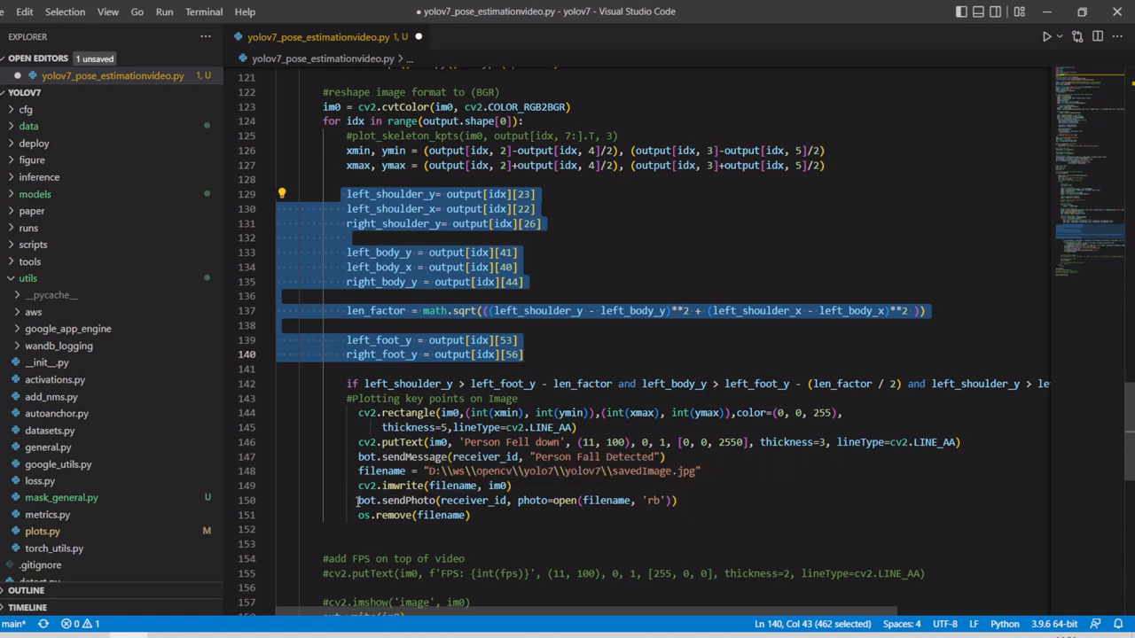
{"action": "mouse_move", "coordinate": [361, 500]}
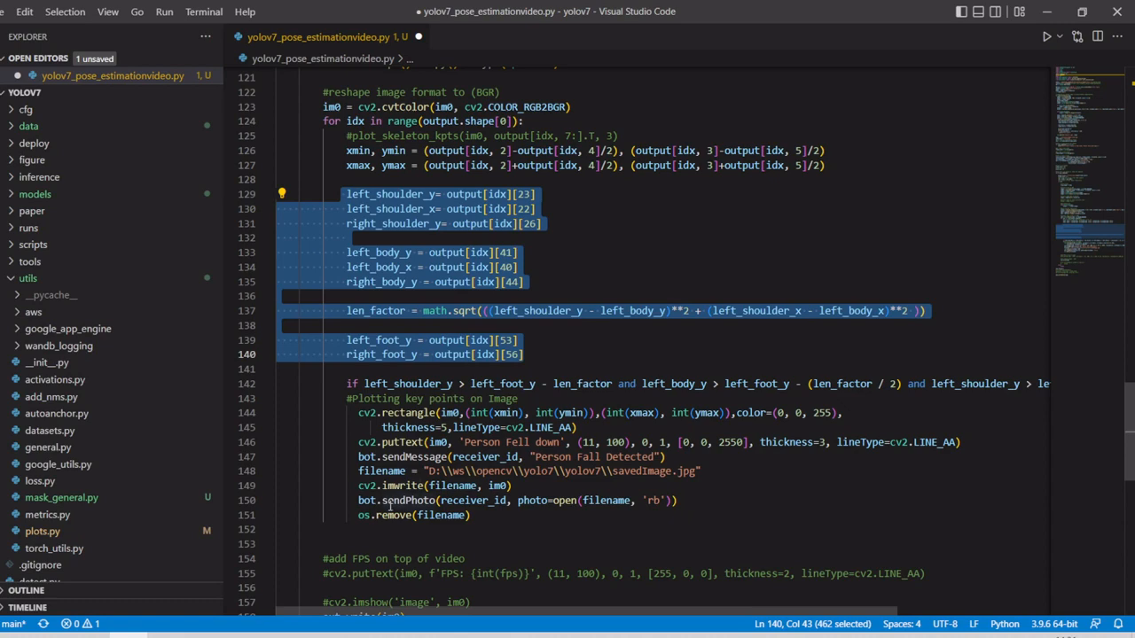
{"action": "mouse_move", "coordinate": [398, 500]}
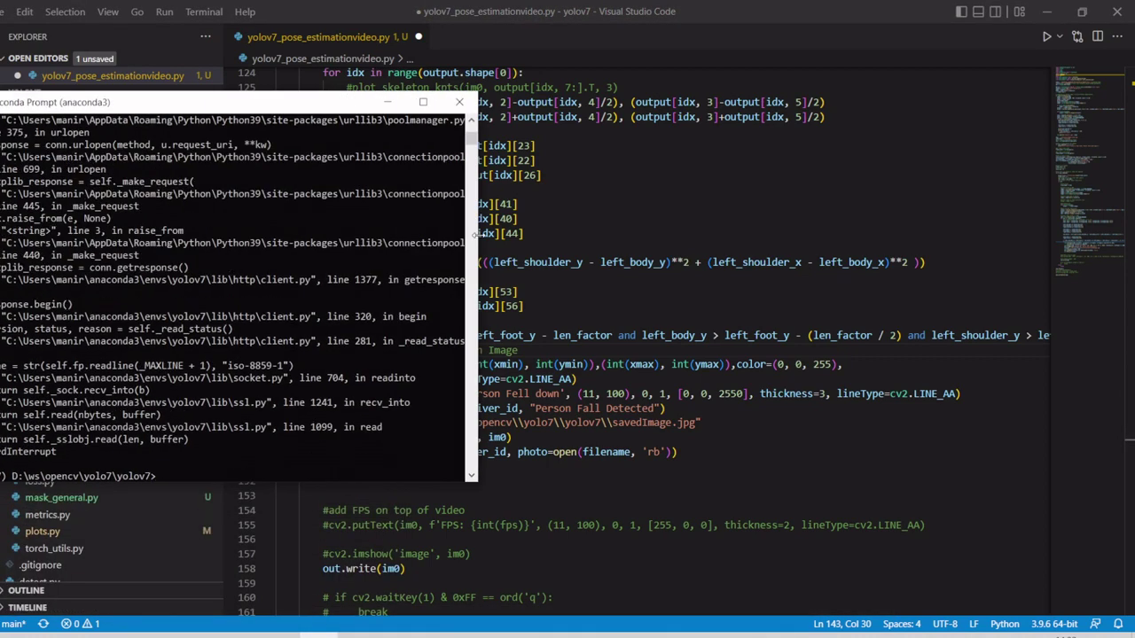
- Enter the command python yolov7_pose_estimationvideo.py at the D:\ws\opencv\yolov7\yolov7 prompt
{"action": "type", "text": "python yolov7_pose_estimationvideo.py"}
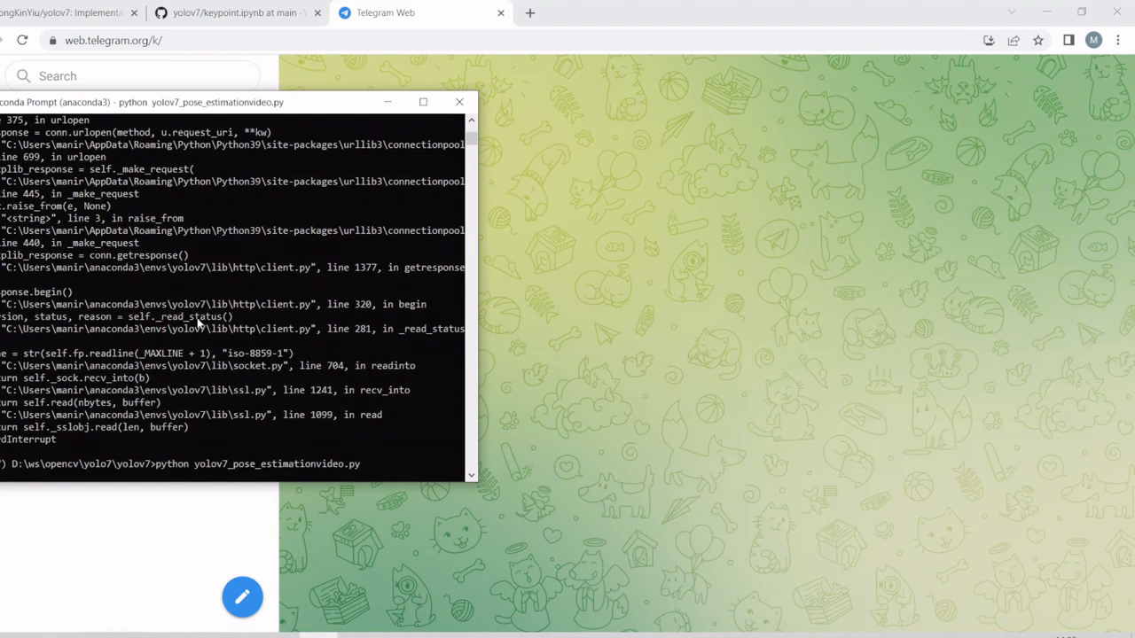
- Run the pose-estimation video script so it begins processing frames
{"action": "key", "text": "Return"}
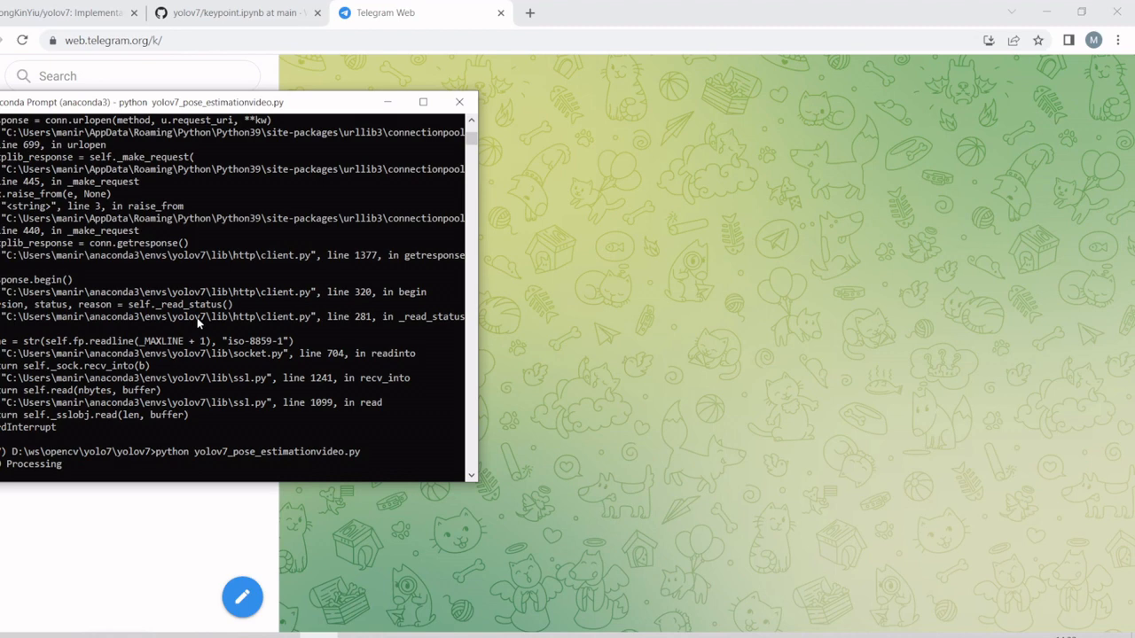